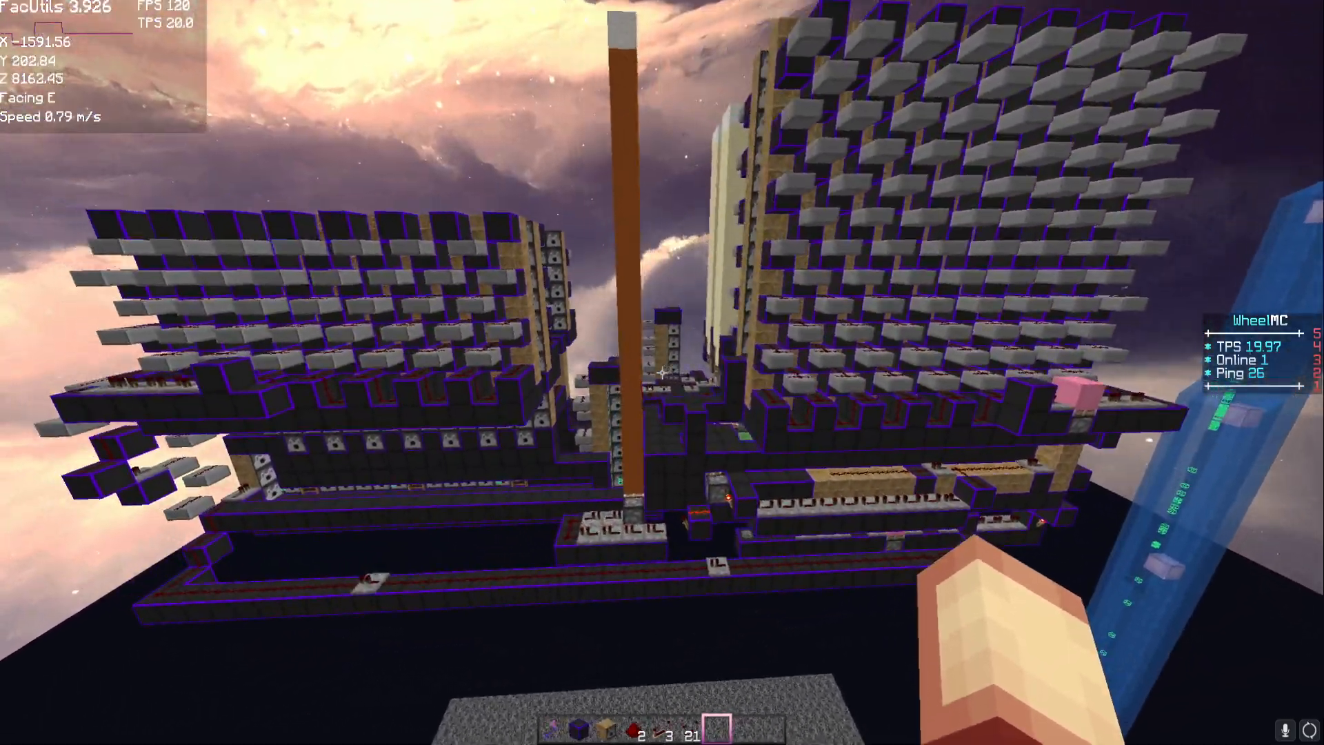
mouse_move(662, 372)
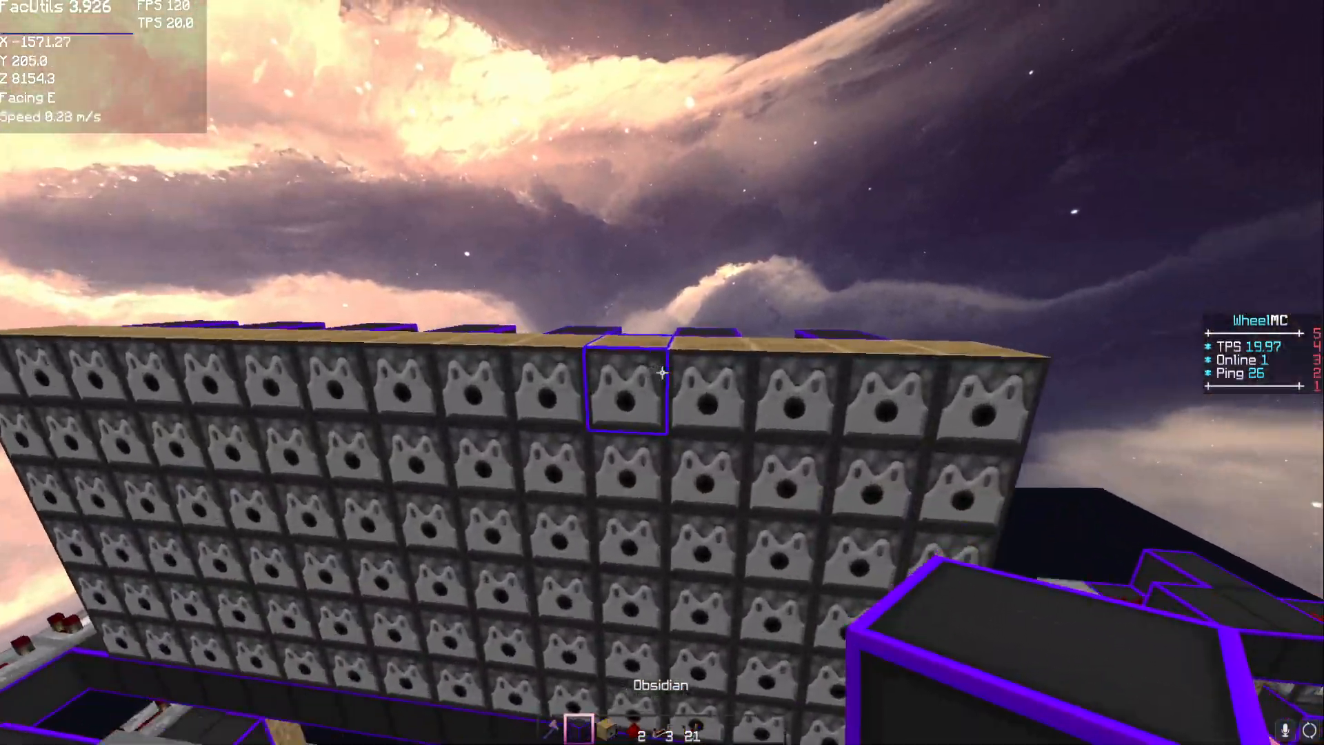
mouse_move(662, 373)
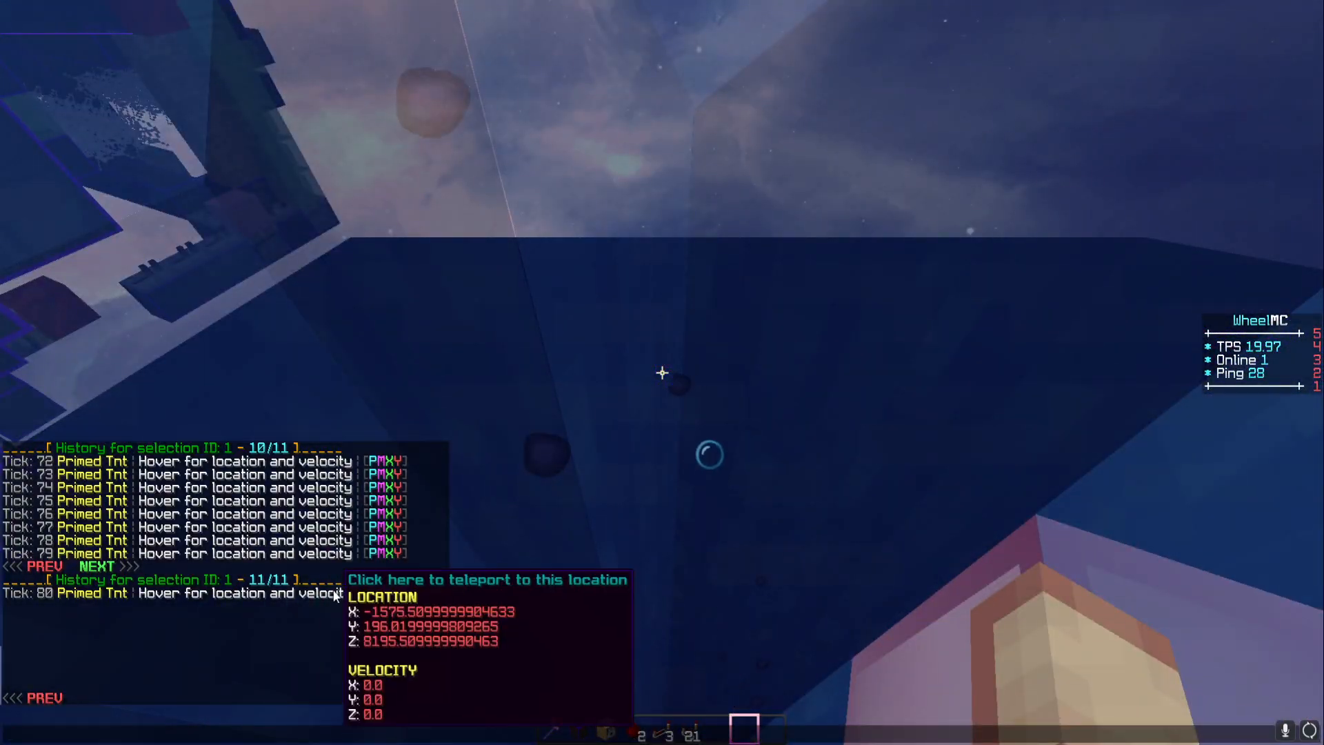
Hover the Tick 80 entry of the primed TNT's history to show its location and zero velocity
click(487, 579)
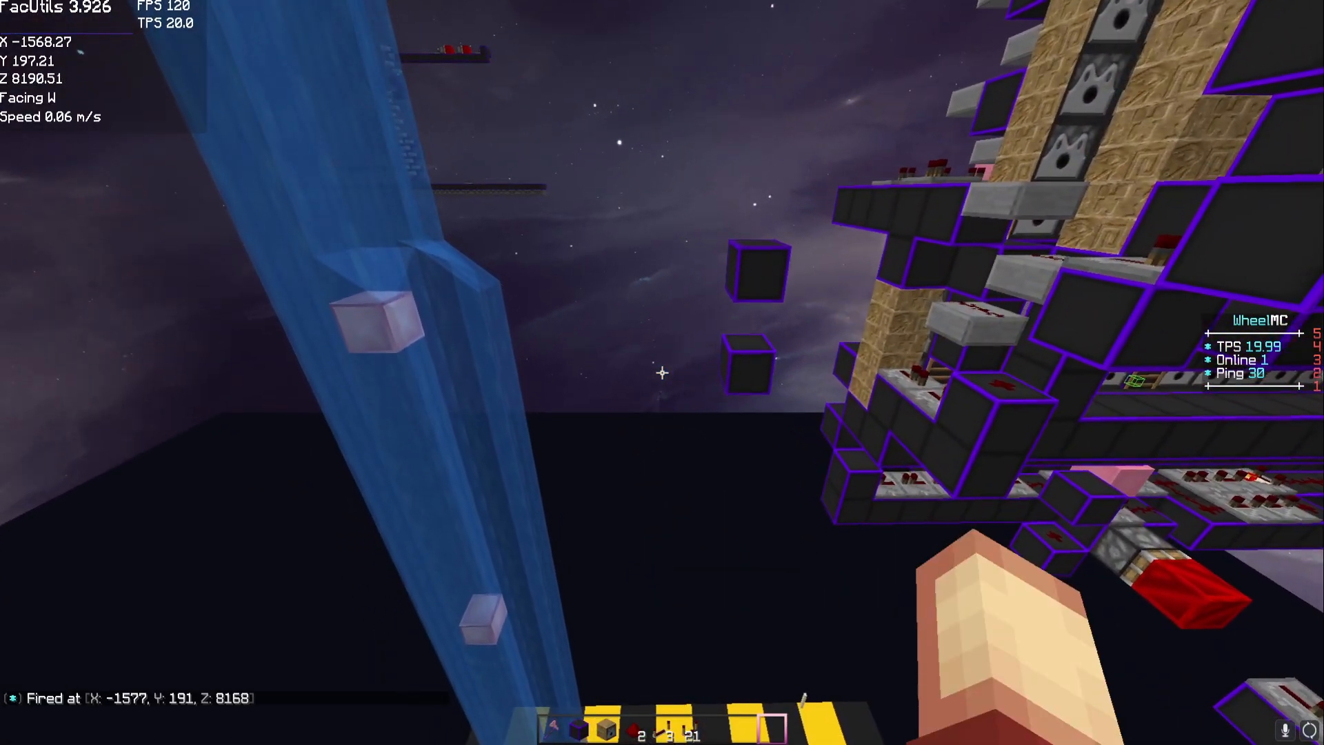
mouse_move(662, 372)
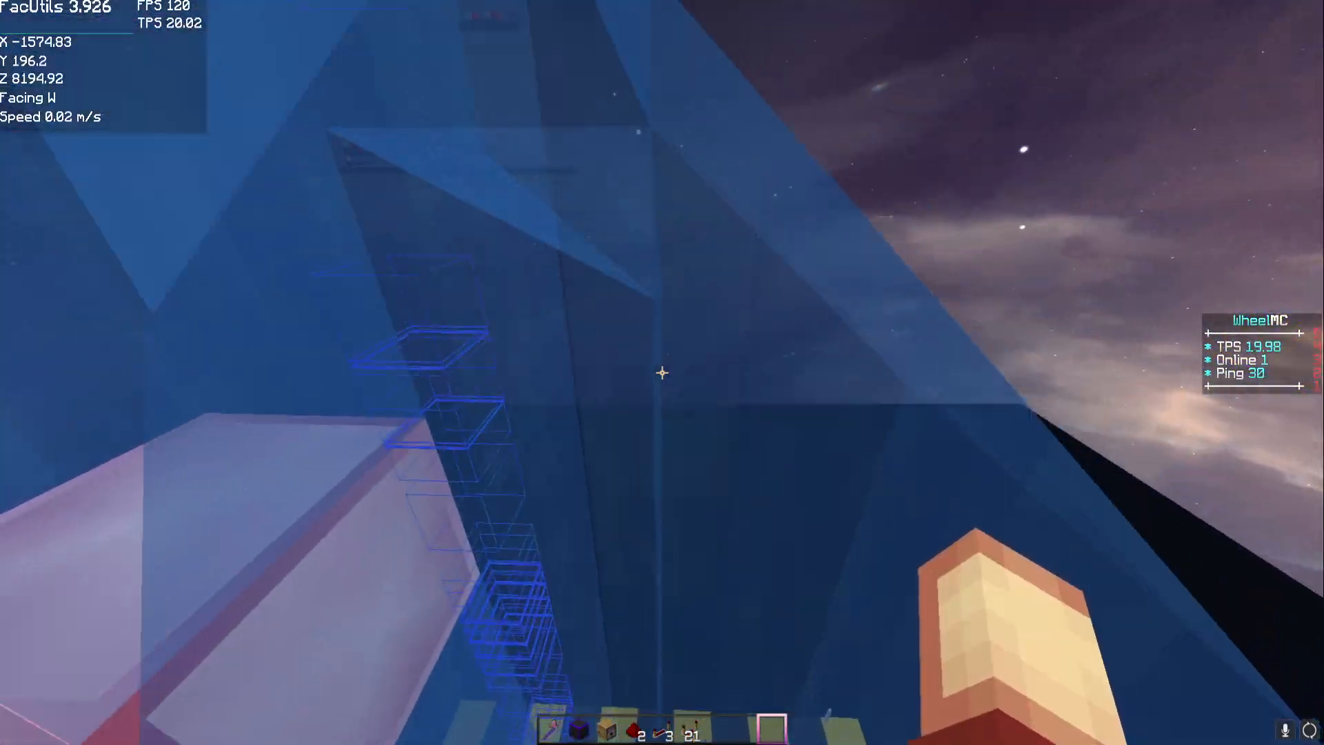
mouse_move(662, 372)
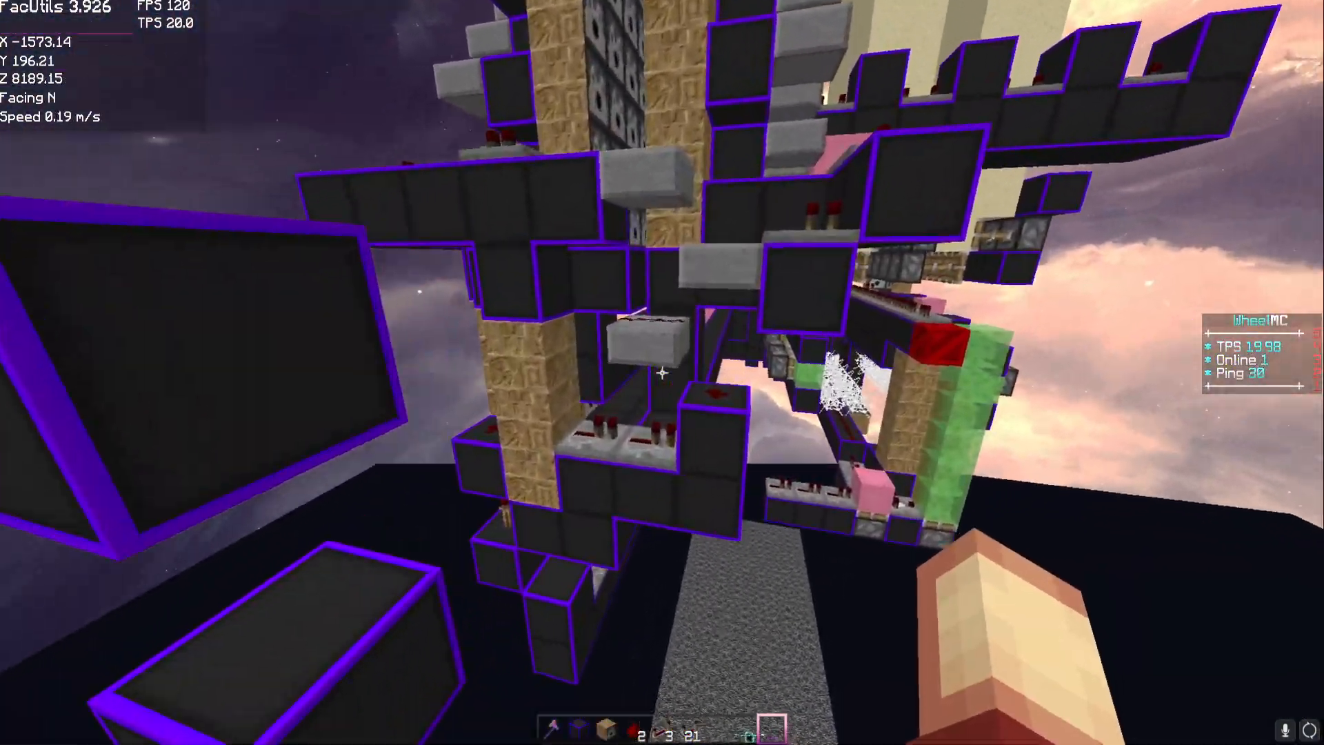
mouse_move(662, 373)
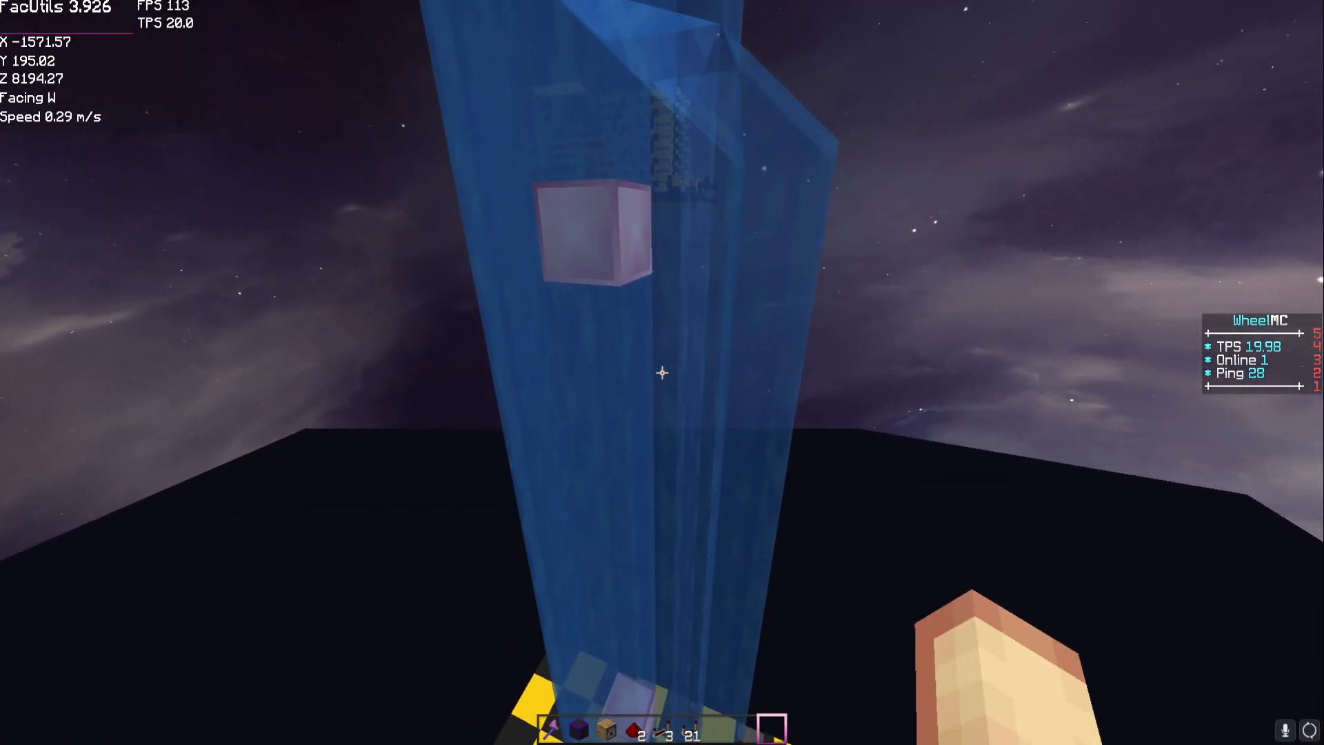
mouse_move(662, 373)
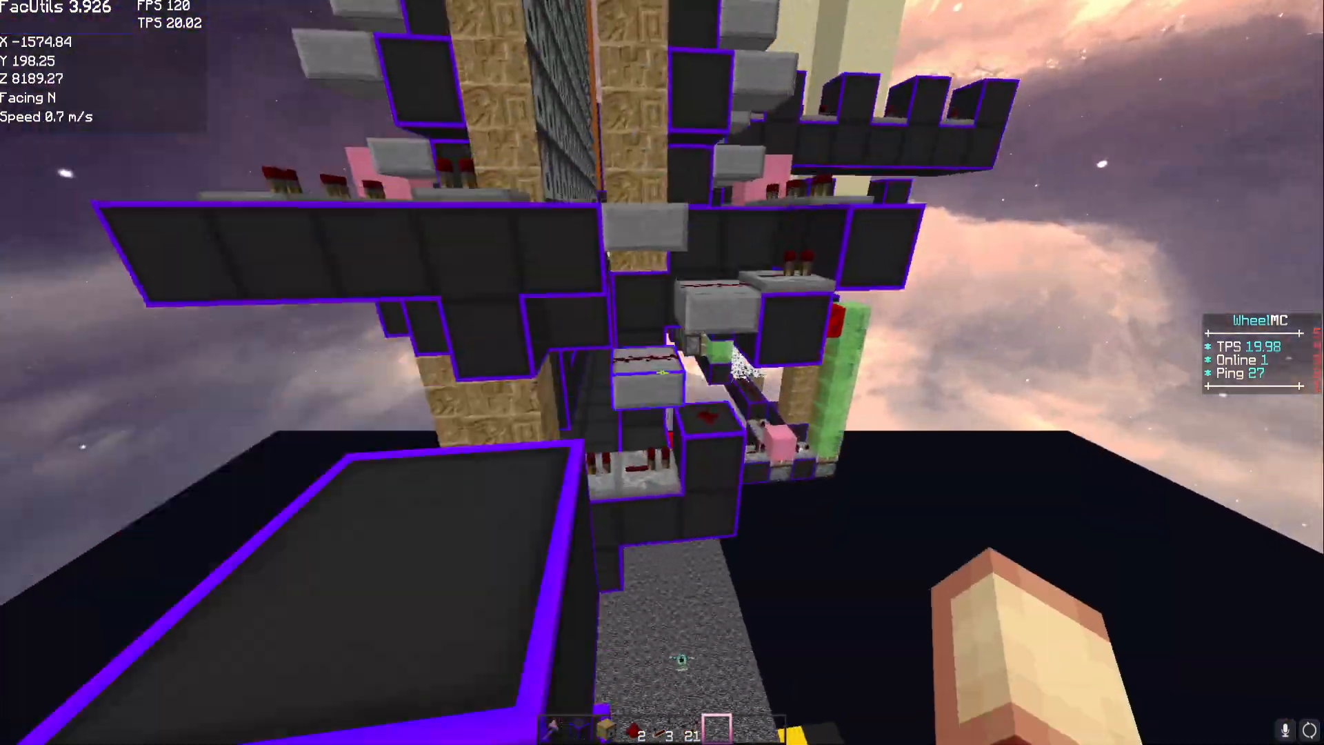
mouse_move(662, 372)
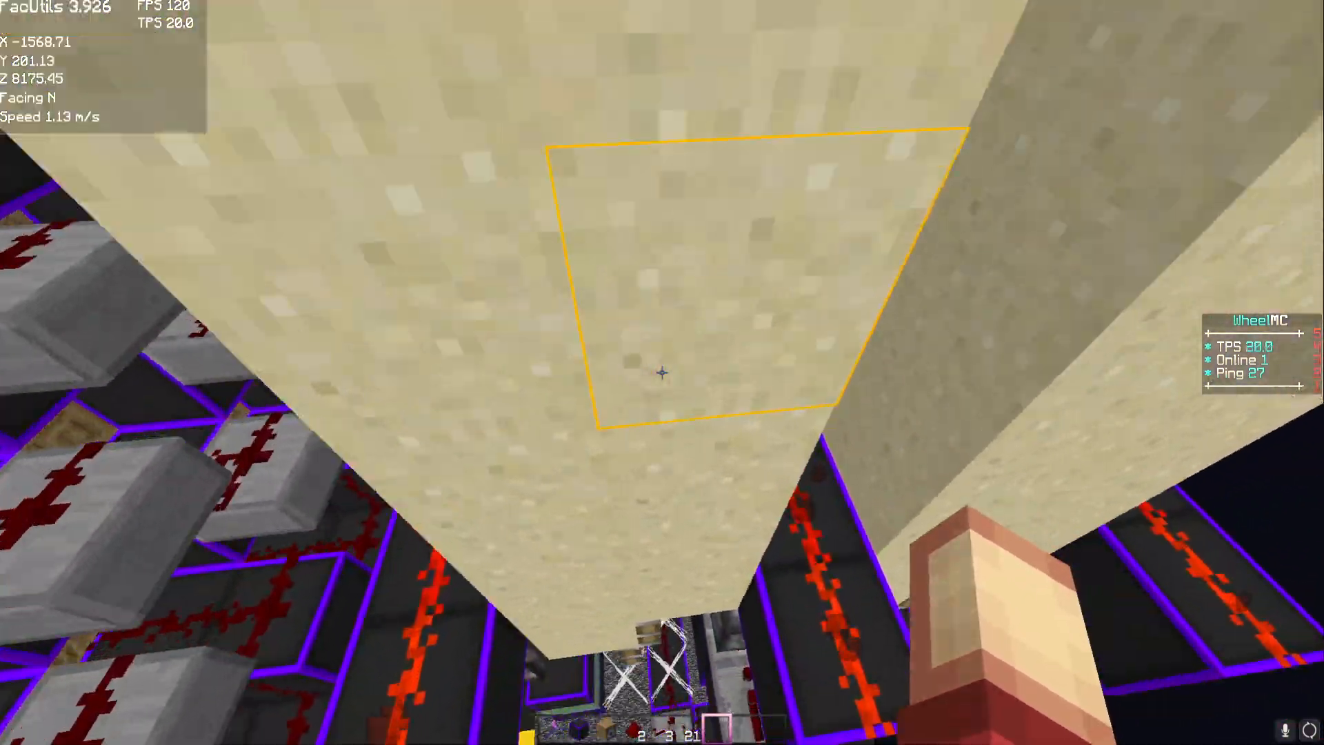
mouse_move(662, 373)
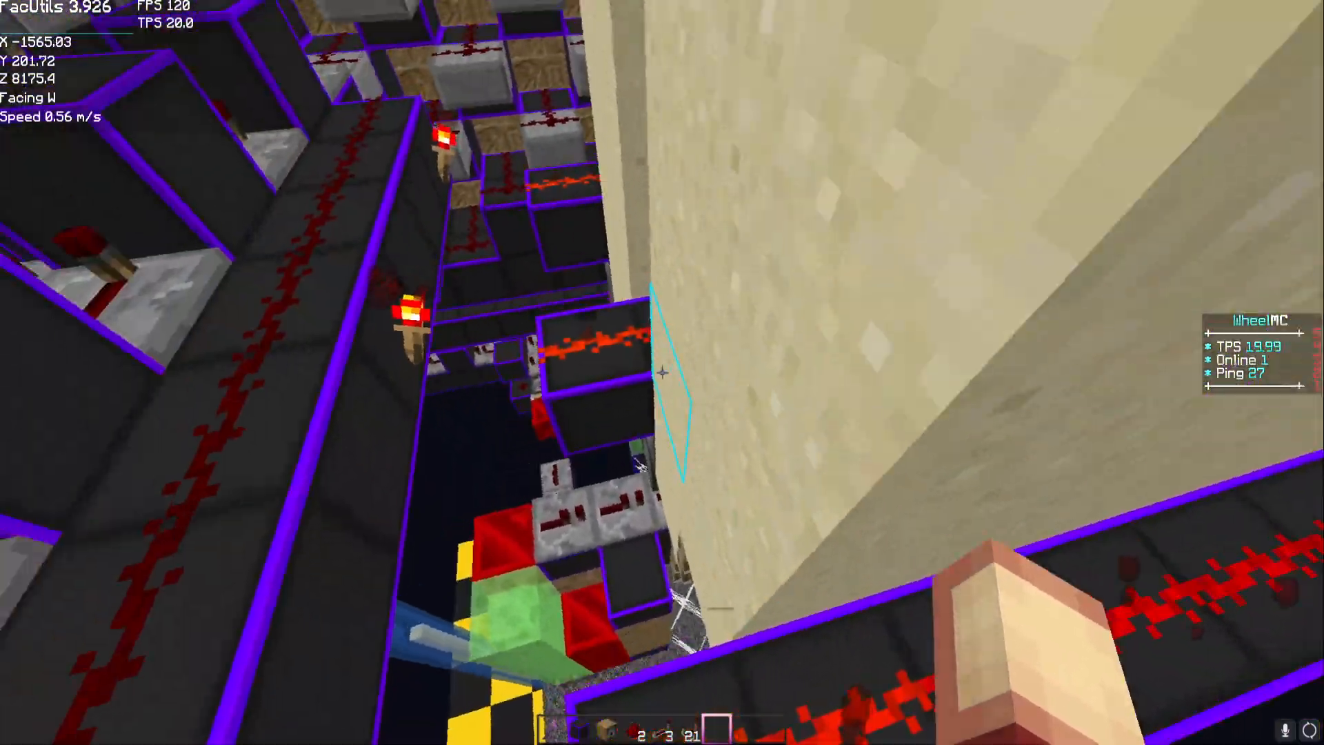
mouse_move(662, 372)
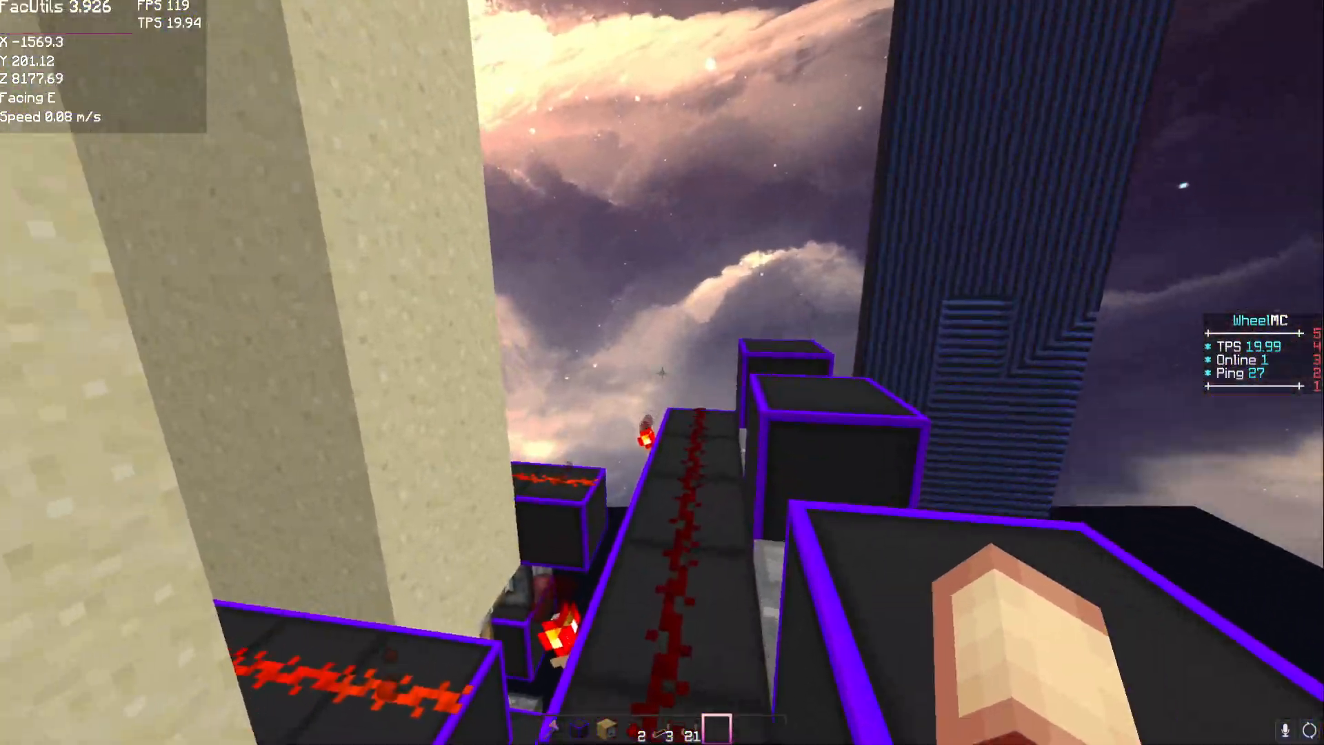
mouse_move(662, 373)
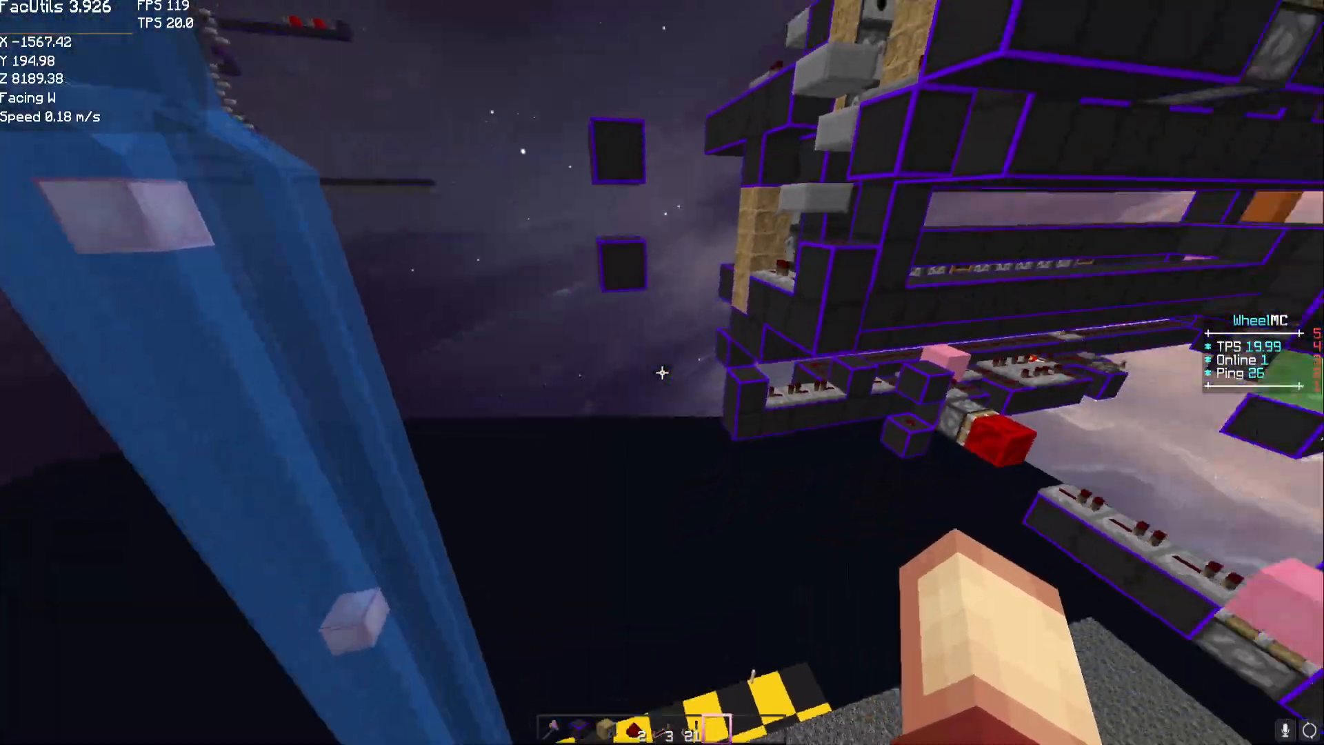
mouse_move(662, 372)
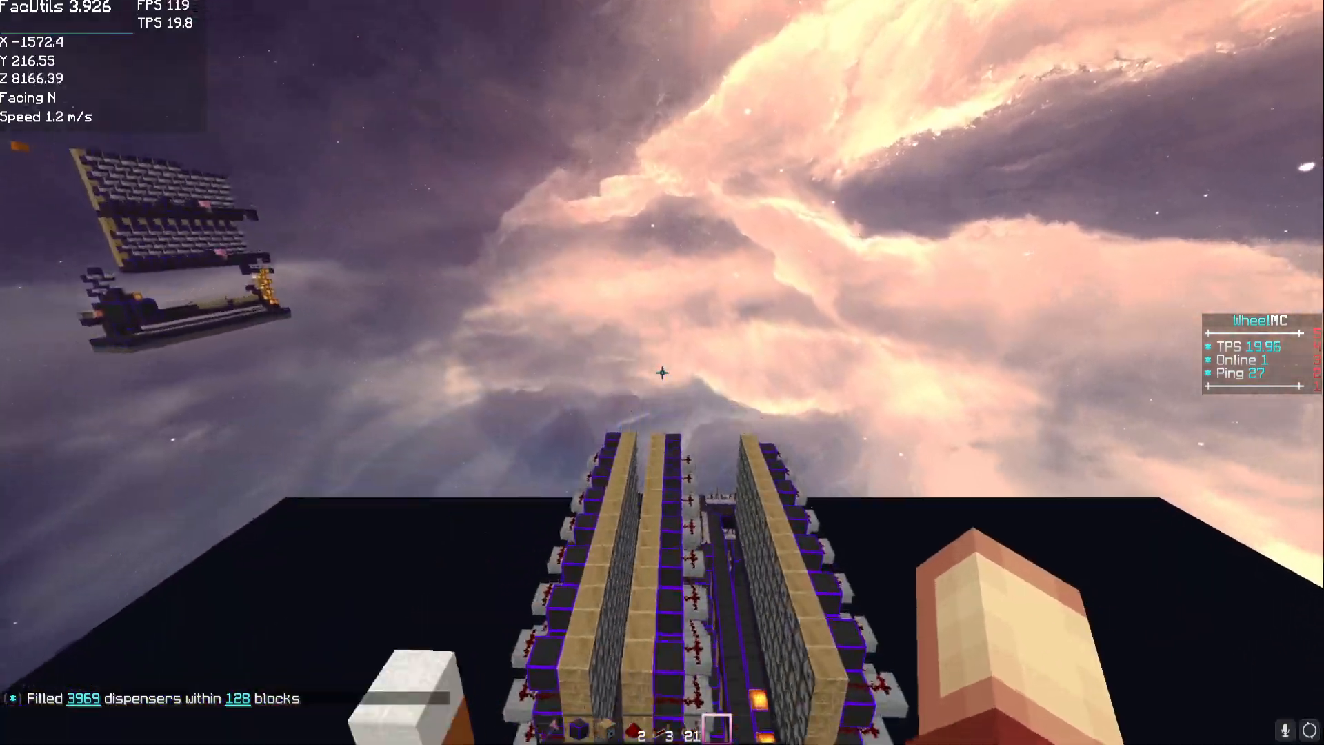
mouse_move(662, 373)
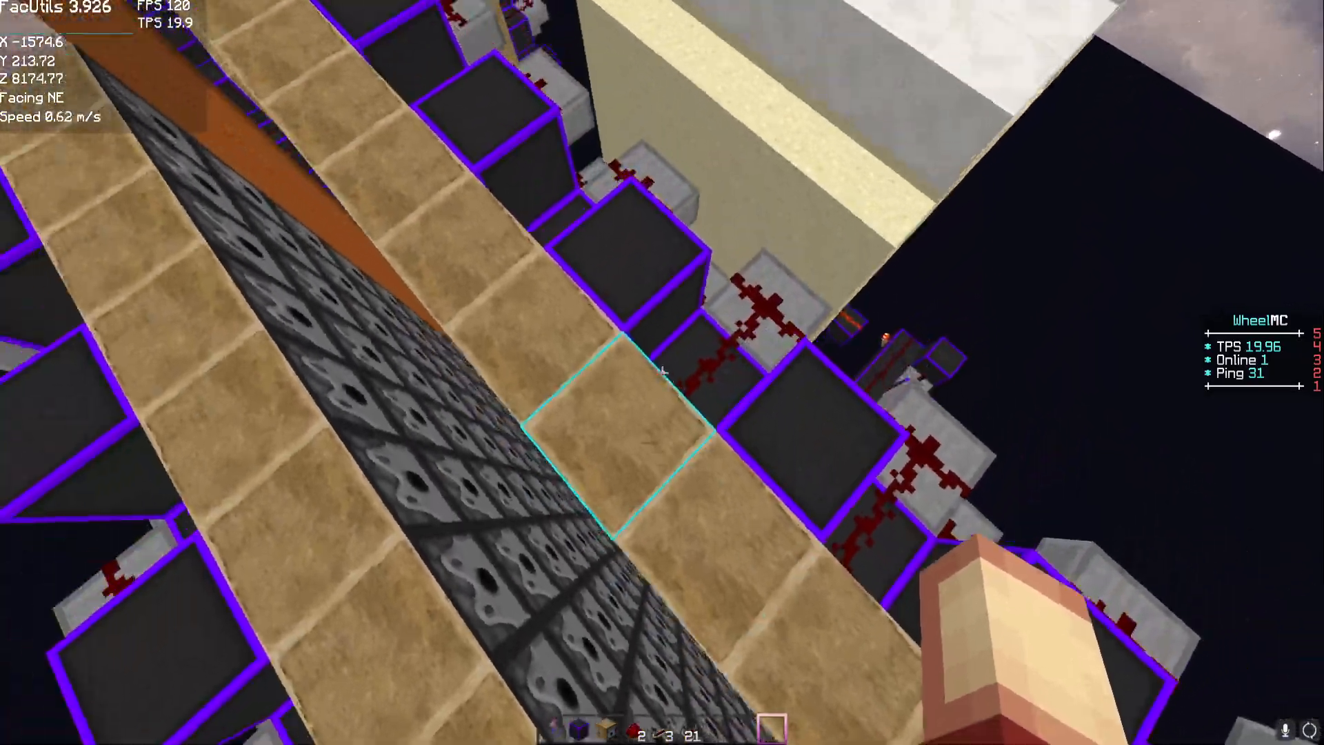
mouse_move(662, 372)
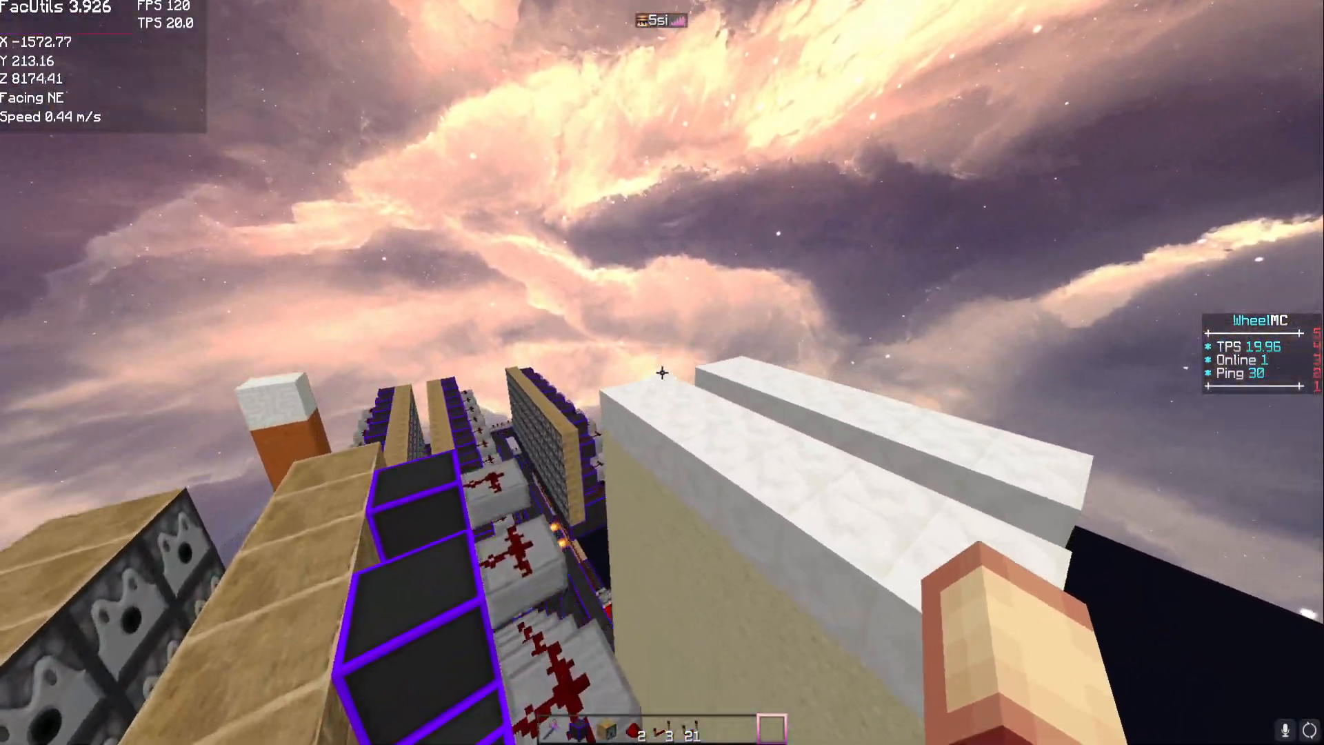
mouse_move(662, 372)
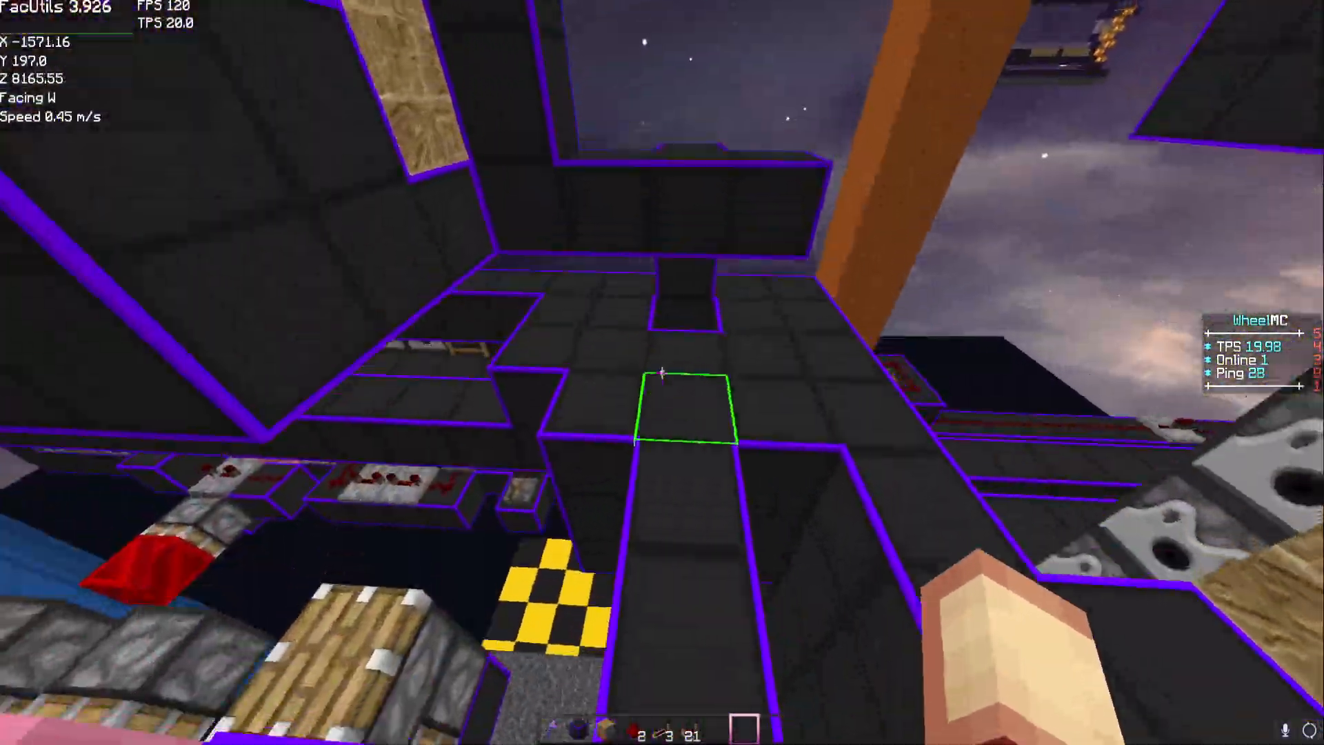
mouse_move(662, 372)
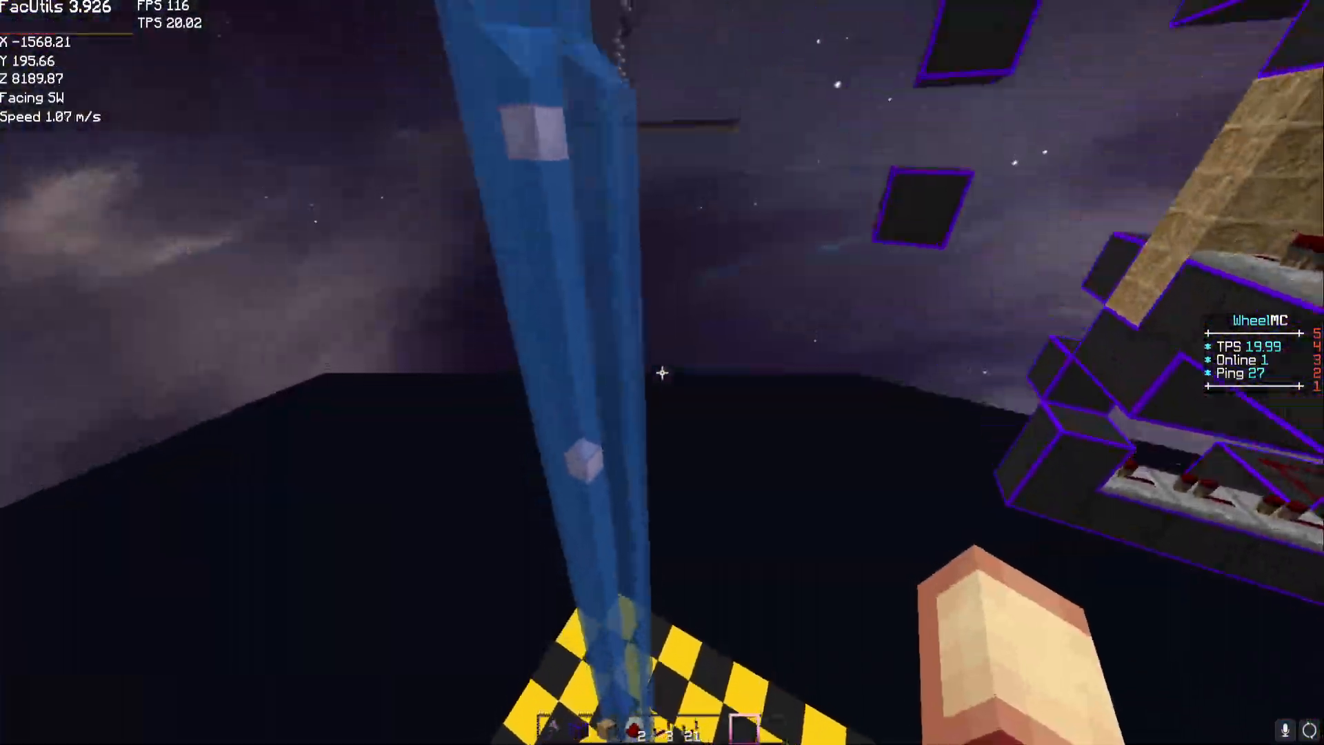
mouse_move(662, 372)
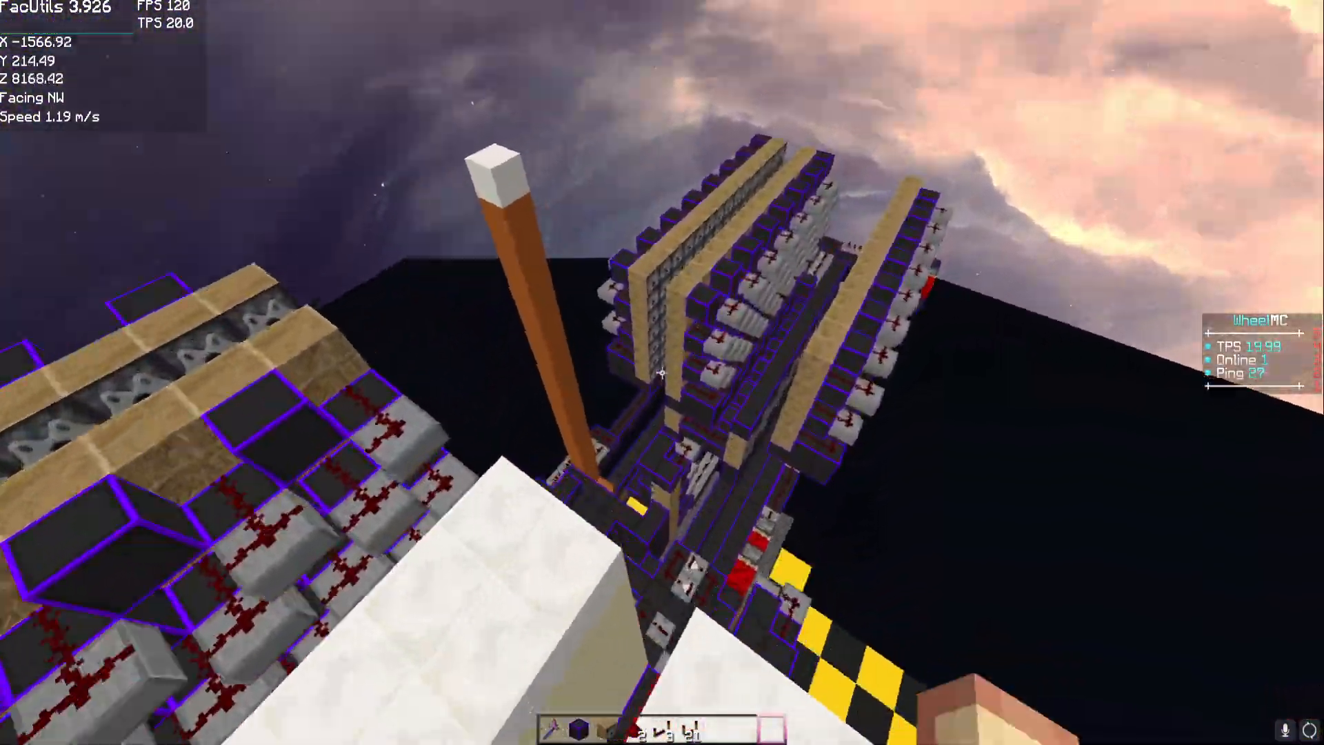